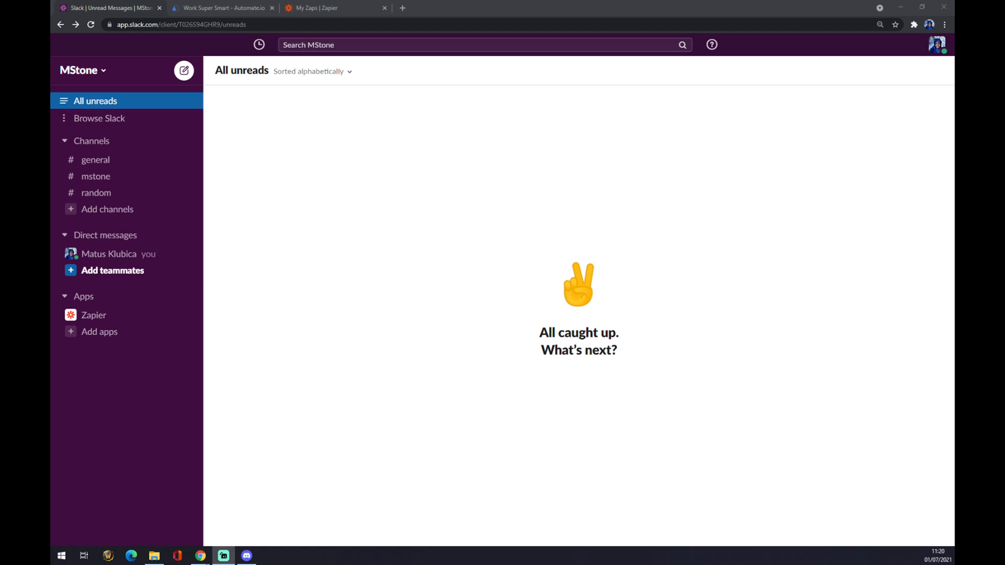
{"action": "mouse_move", "coordinate": [375, 254]}
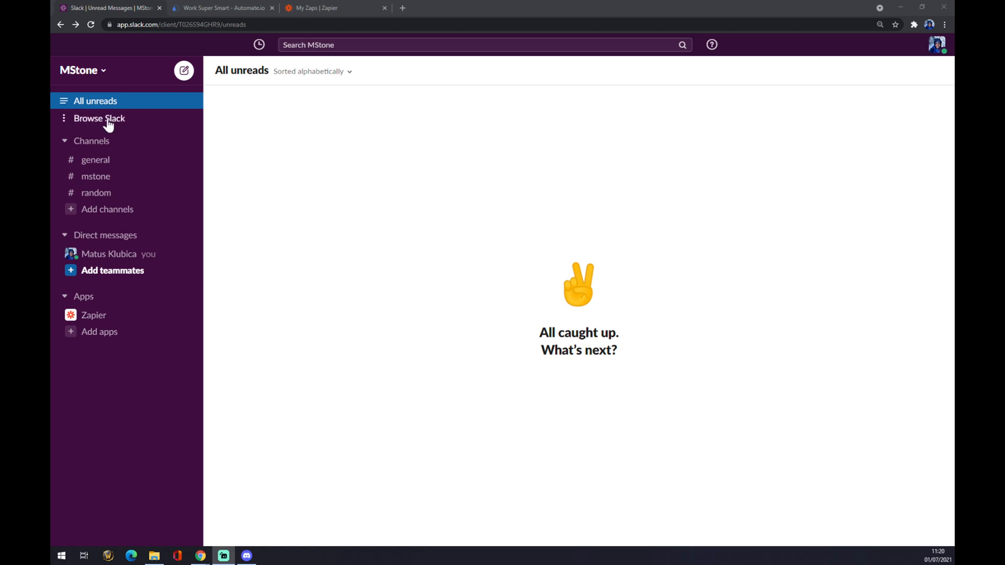
Browse Slack's Apps page and search it for 'github'.
{"action": "left_click", "coordinate": [98, 118]}
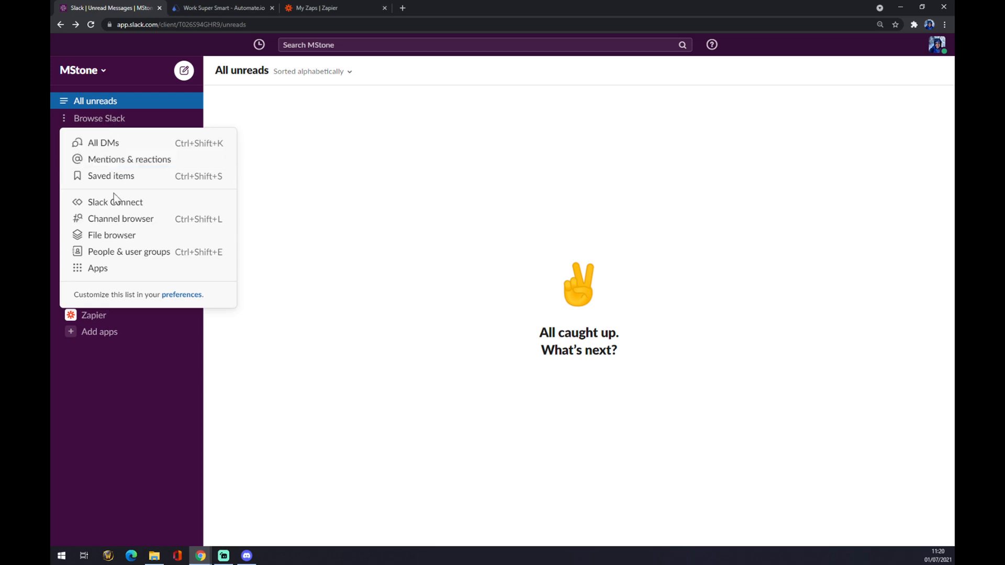
{"action": "left_click", "coordinate": [96, 268]}
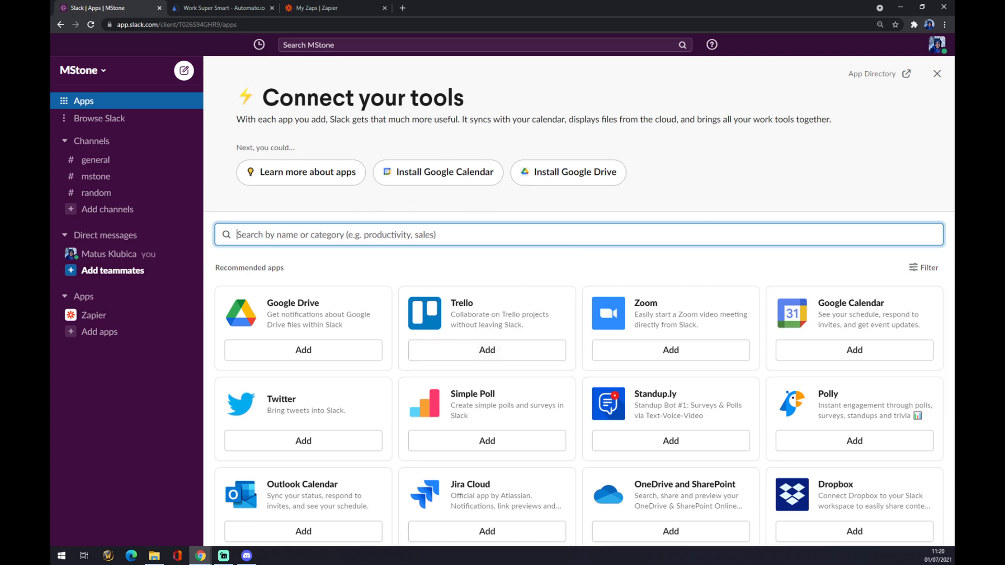
{"action": "type", "text": "github"}
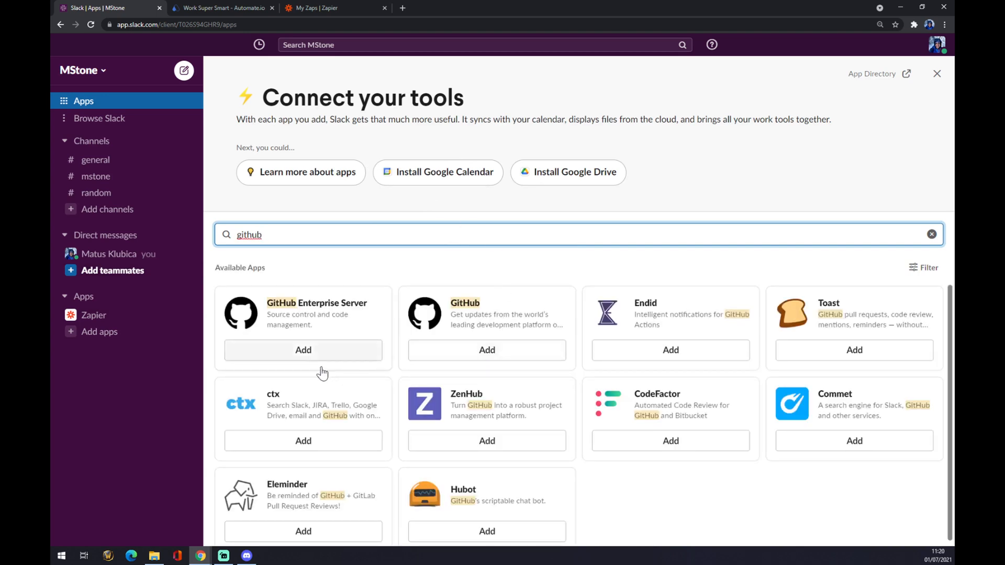
{"action": "mouse_move", "coordinate": [474, 354]}
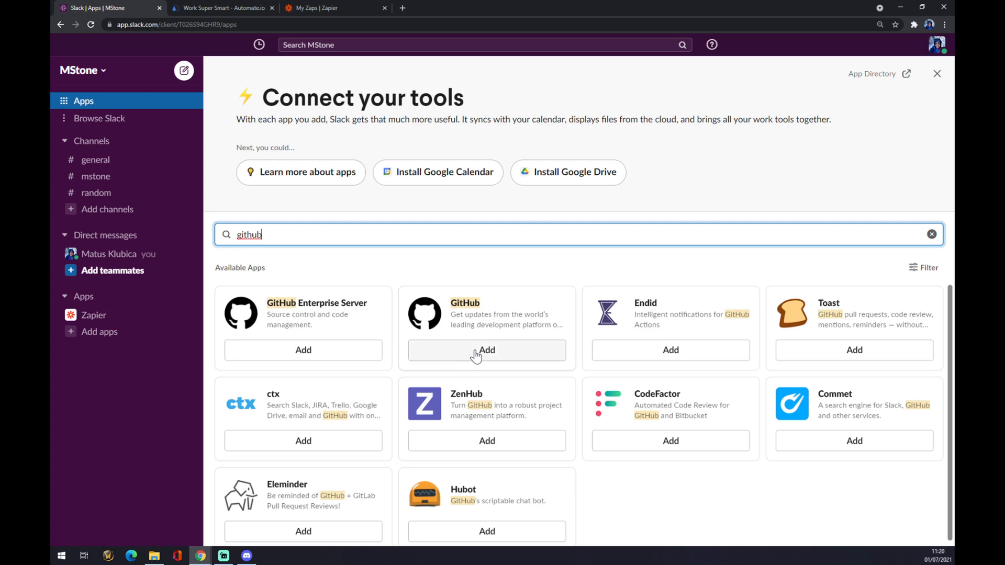
{"action": "left_click", "coordinate": [485, 349]}
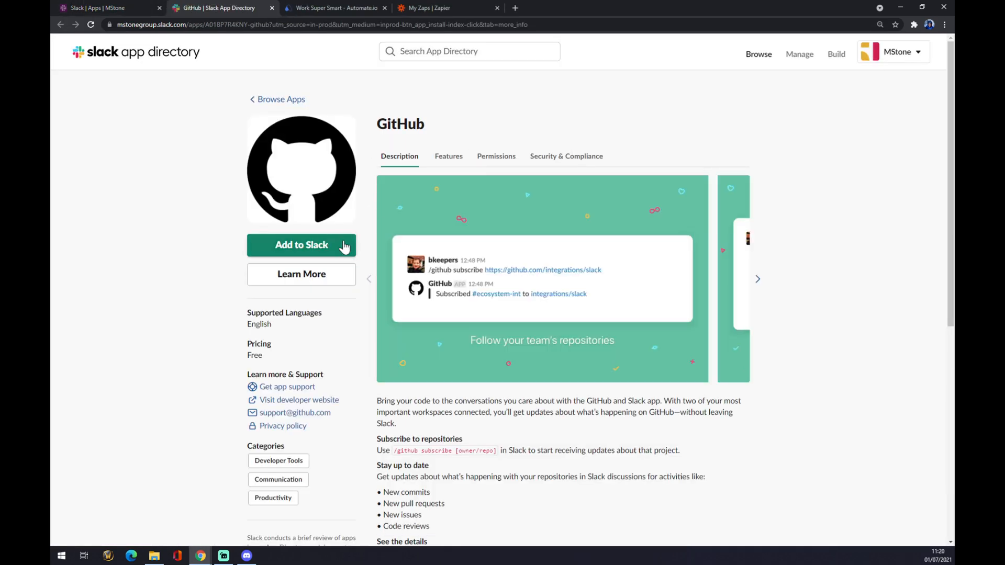
{"action": "left_click", "coordinate": [300, 245]}
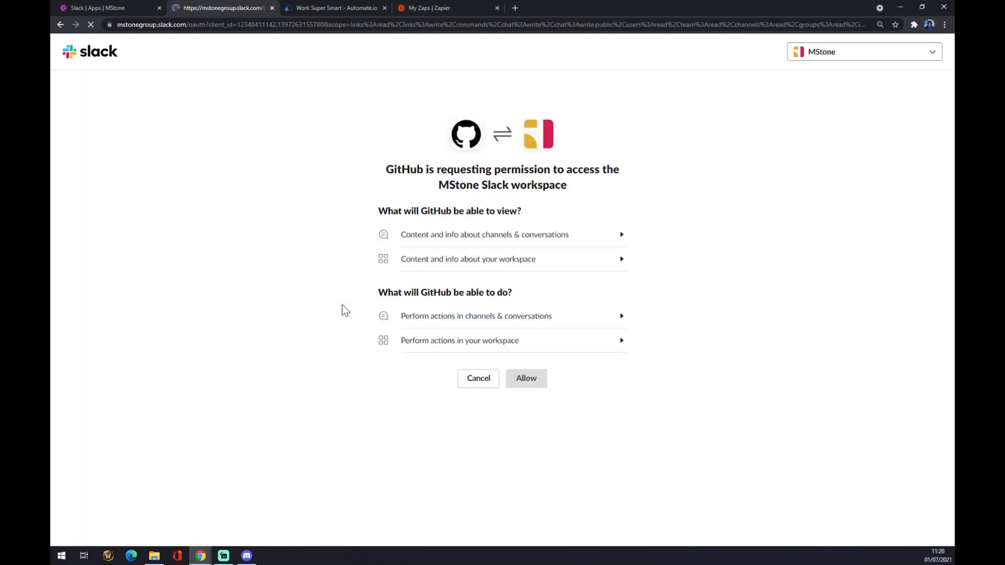
{"action": "mouse_move", "coordinate": [543, 383]}
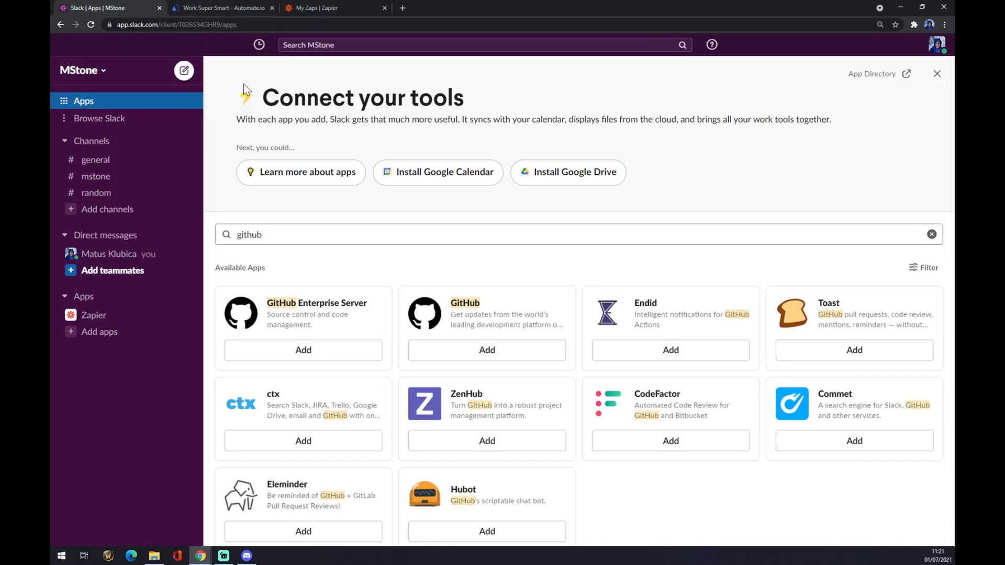
In automate.io, reach the full list of app integration categories.
{"action": "left_click", "coordinate": [220, 8]}
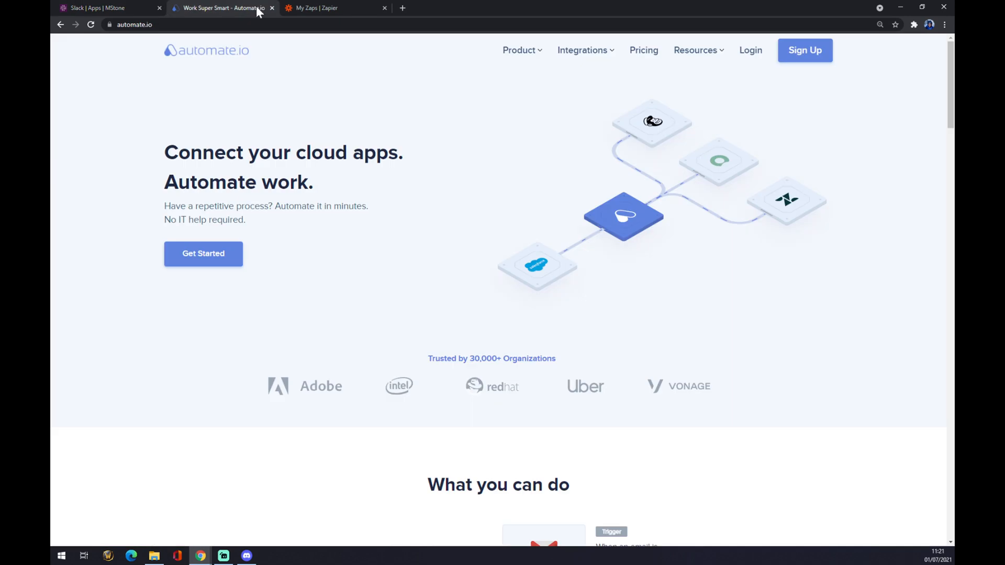
{"action": "mouse_move", "coordinate": [300, 79]}
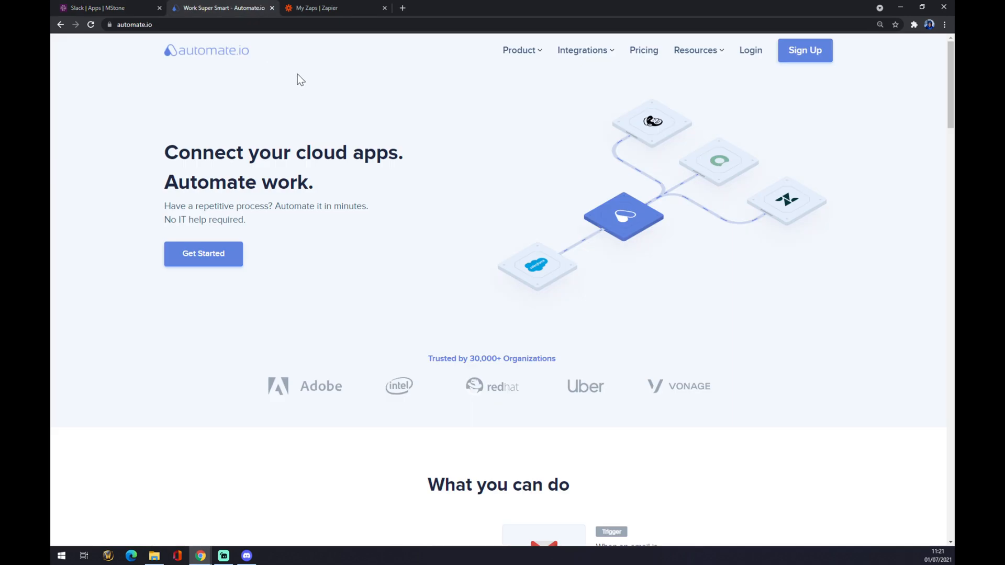
{"action": "mouse_move", "coordinate": [309, 89]}
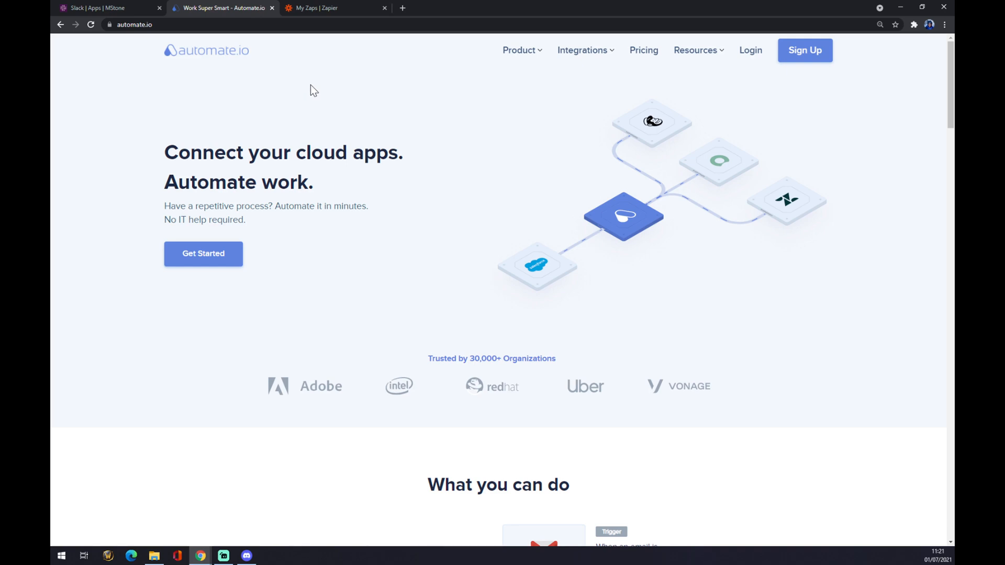
{"action": "left_click", "coordinate": [582, 50]}
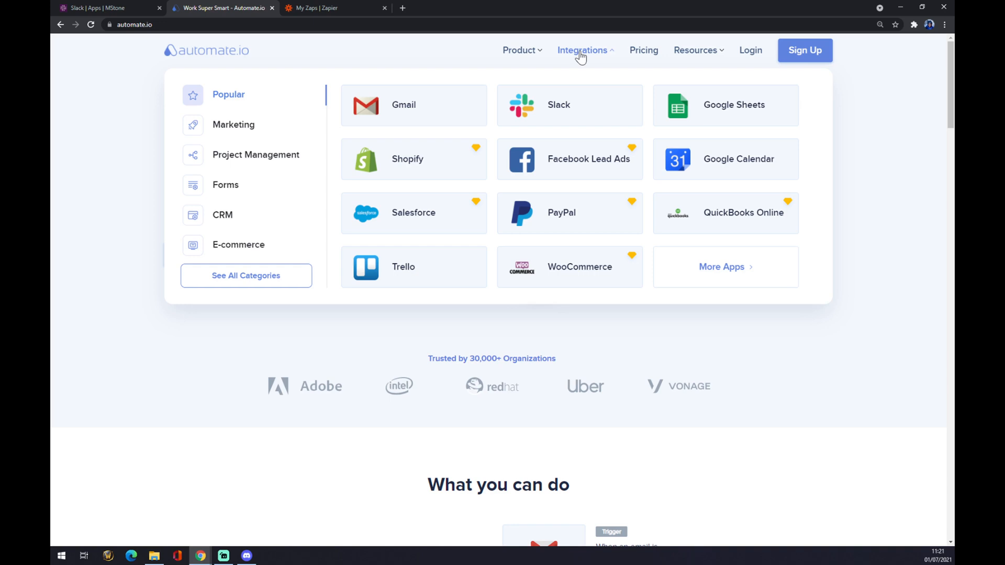
{"action": "mouse_move", "coordinate": [247, 291]}
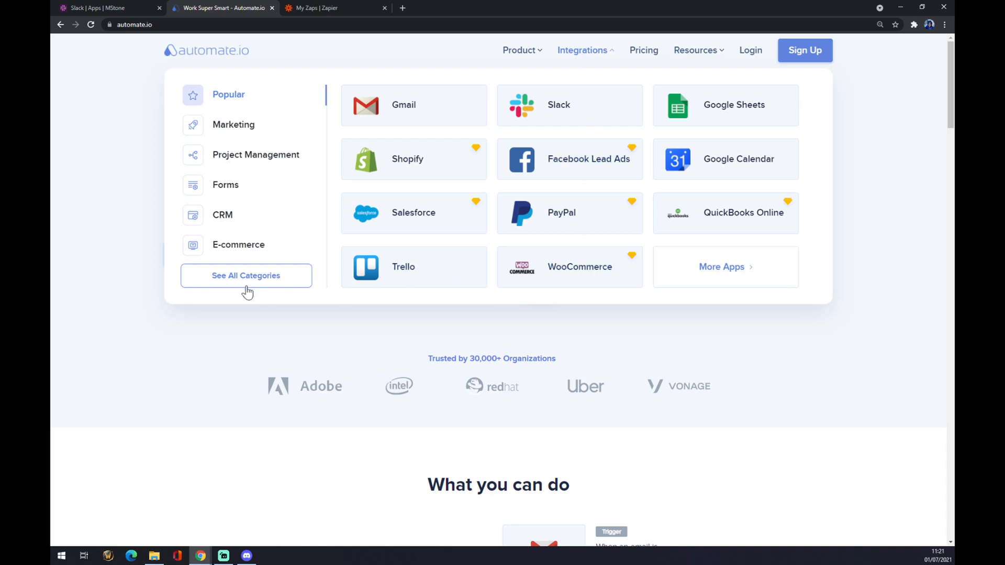
{"action": "mouse_move", "coordinate": [275, 285]}
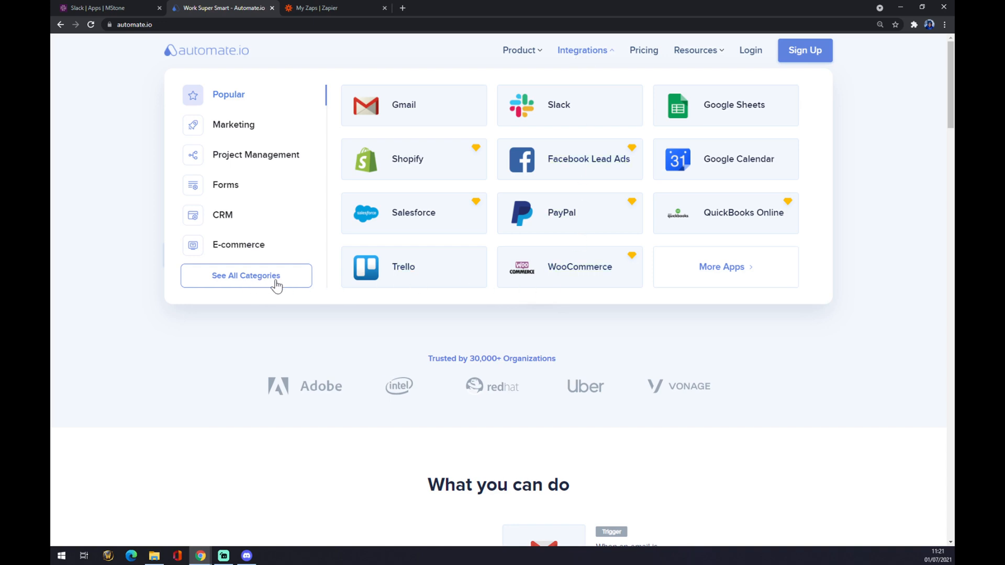
{"action": "left_click", "coordinate": [246, 276]}
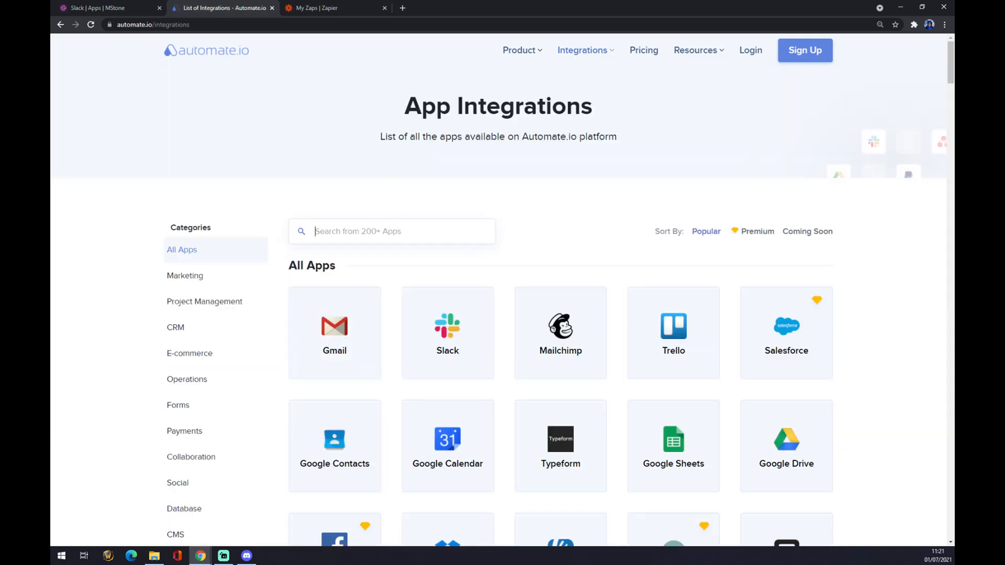
{"action": "mouse_move", "coordinate": [425, 214]}
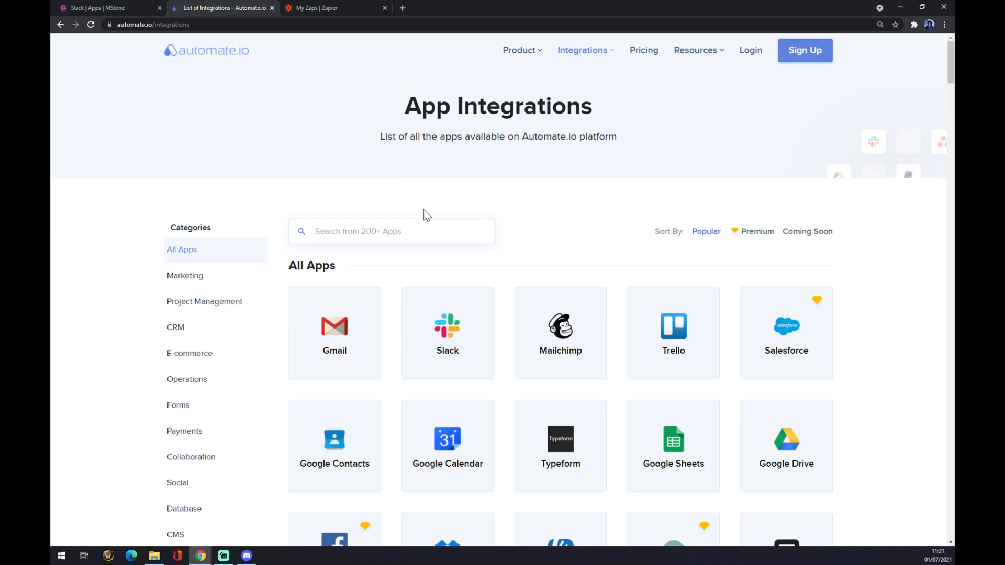
Find Slack among the integrations and search its partner apps for 'github'.
{"action": "type", "text": "slack"}
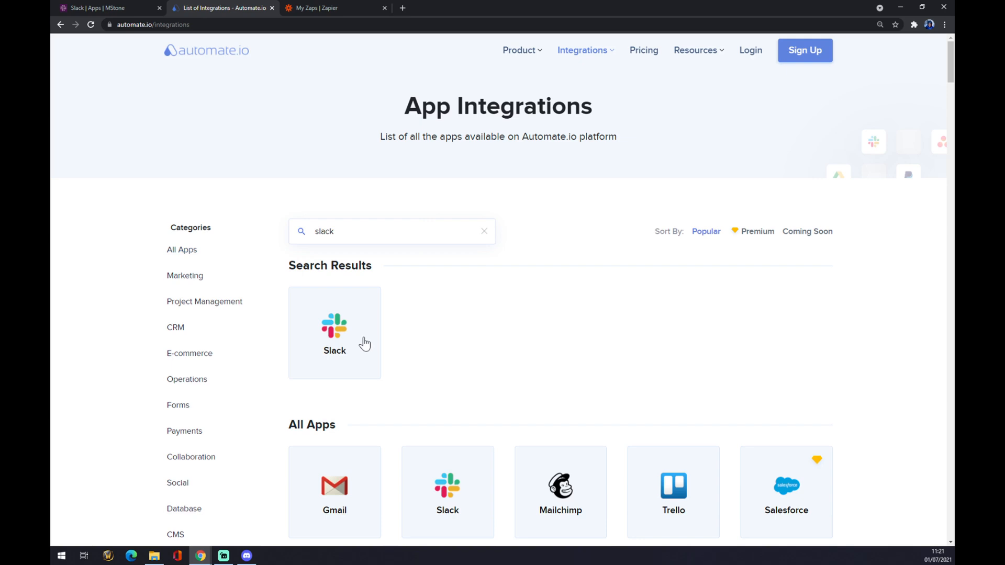
{"action": "left_click", "coordinate": [335, 332]}
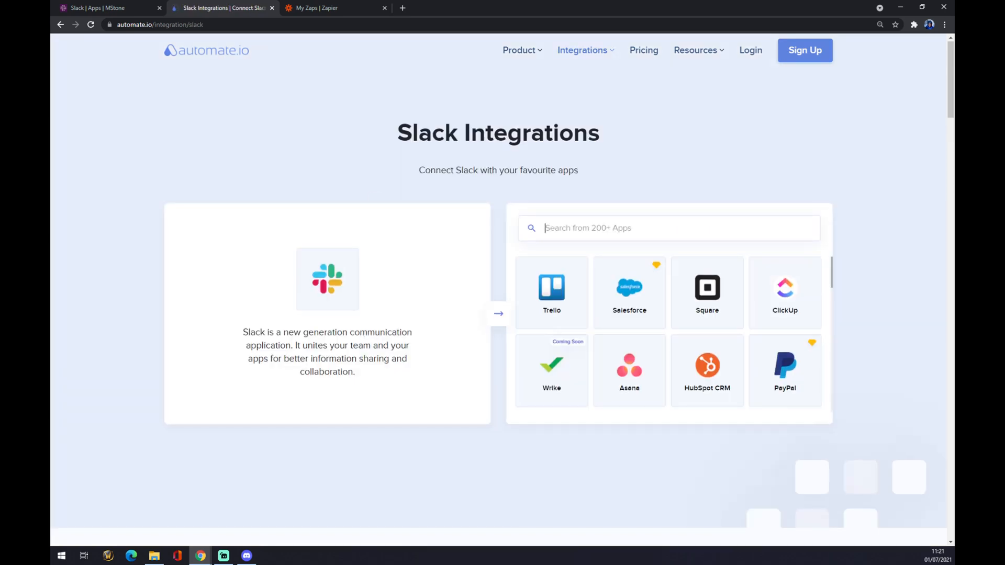
{"action": "type", "text": "github"}
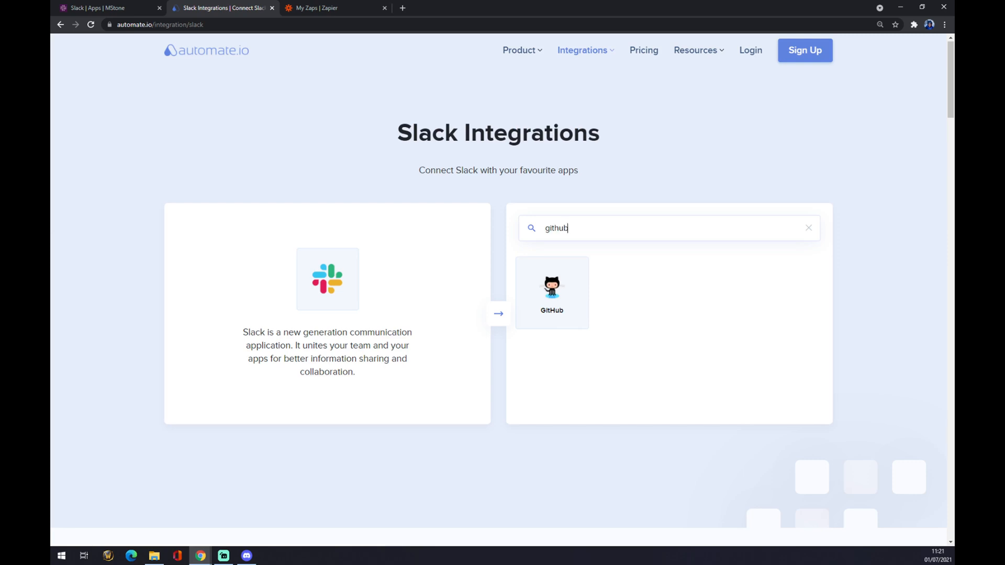
On the GitHub–Slack integration page, choose Get Data from Workflow as the trigger.
{"action": "left_click", "coordinate": [552, 289]}
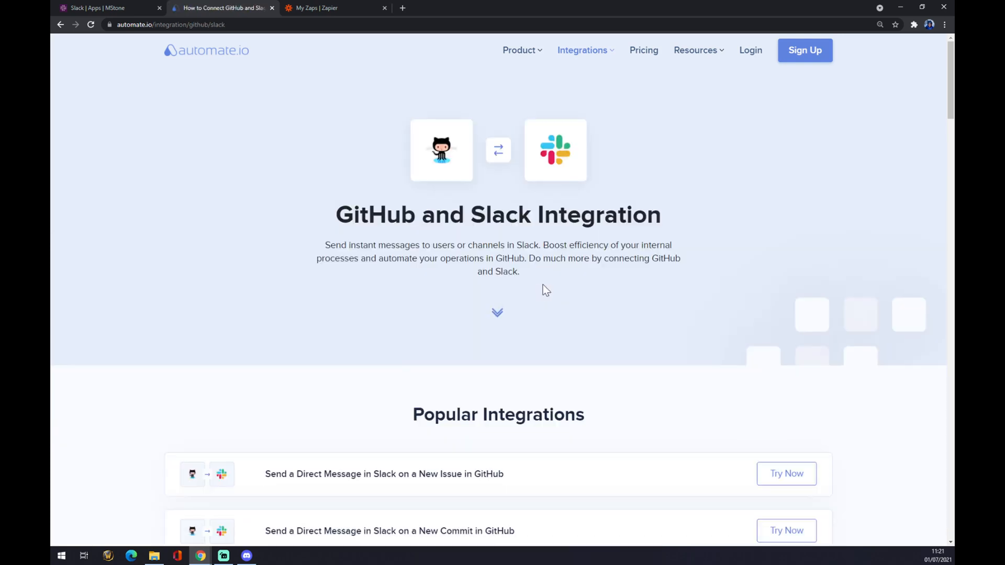
{"action": "scroll", "scroll_direction": "down", "scroll_amount": 3}
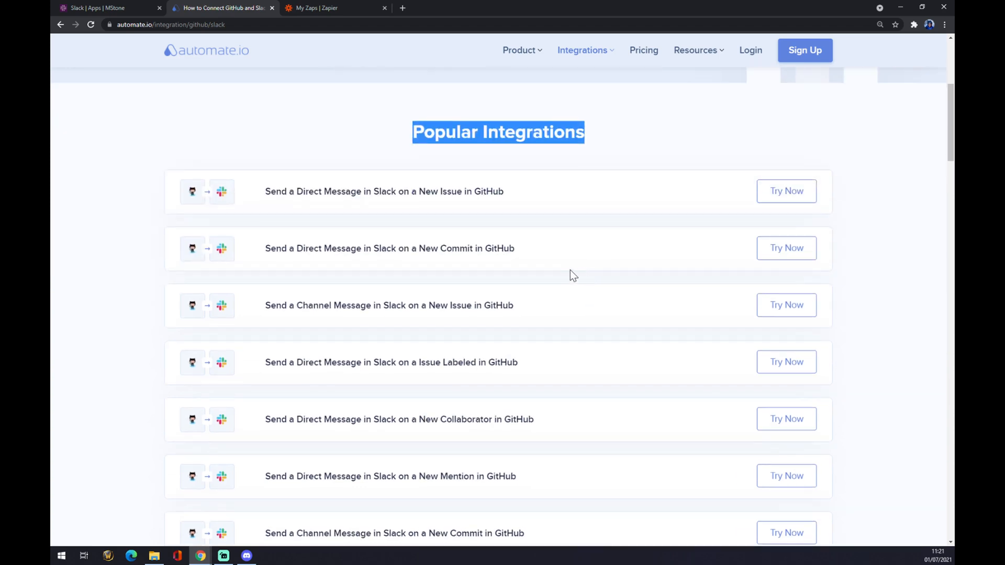
{"action": "scroll", "scroll_direction": "down", "scroll_amount": 3}
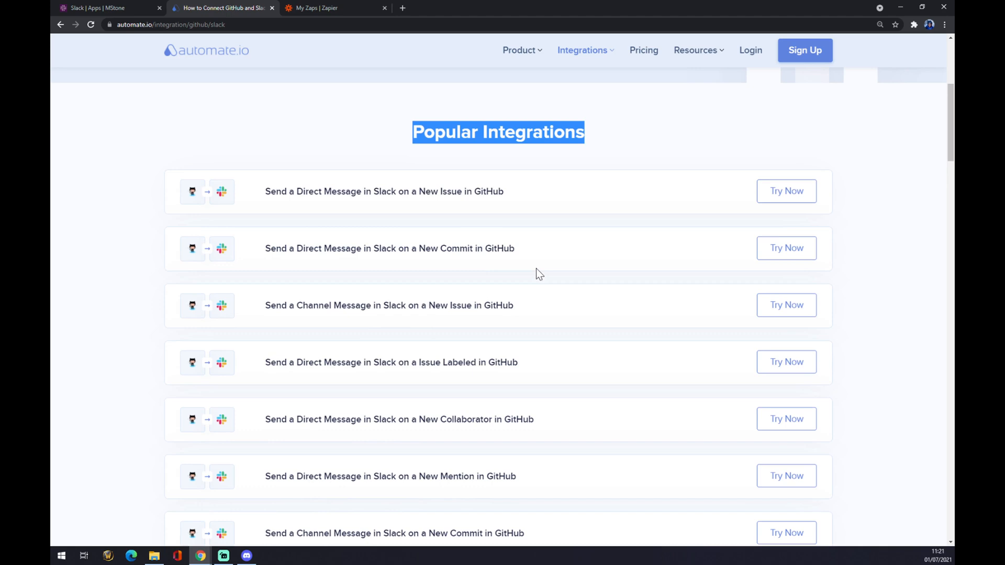
{"action": "scroll", "scroll_direction": "down", "scroll_amount": 3}
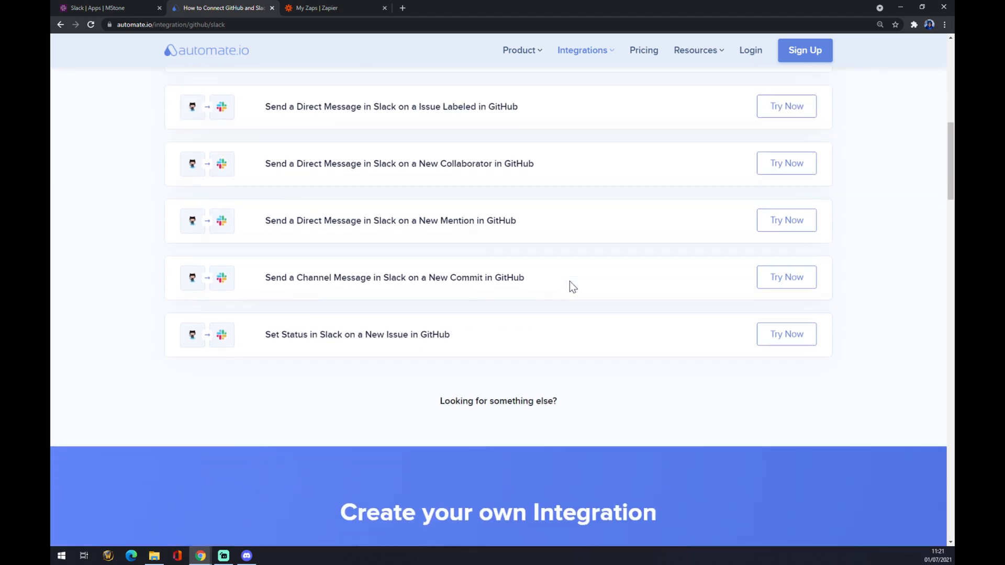
{"action": "scroll", "scroll_direction": "down", "scroll_amount": 3}
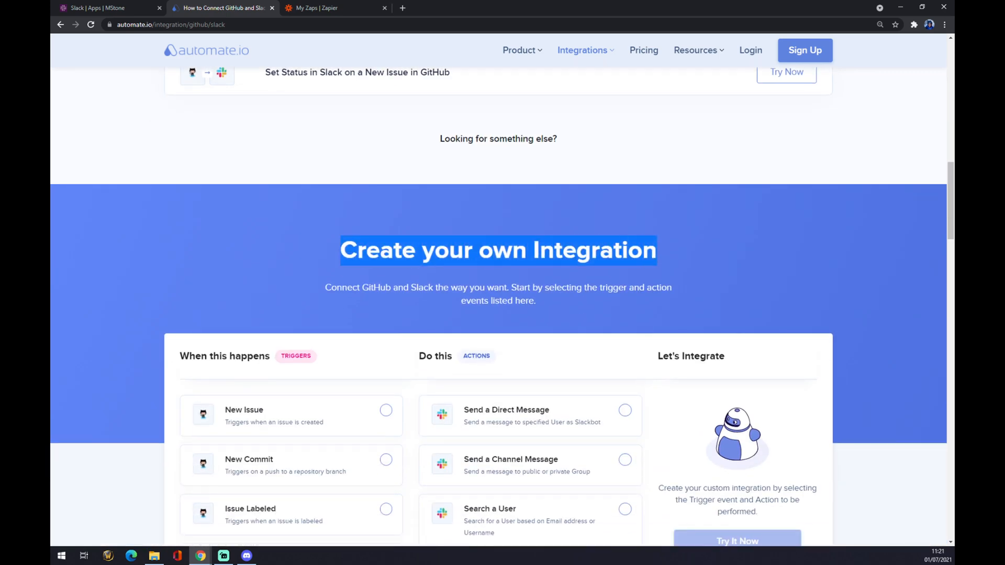
{"action": "scroll", "scroll_direction": "down", "scroll_amount": 3}
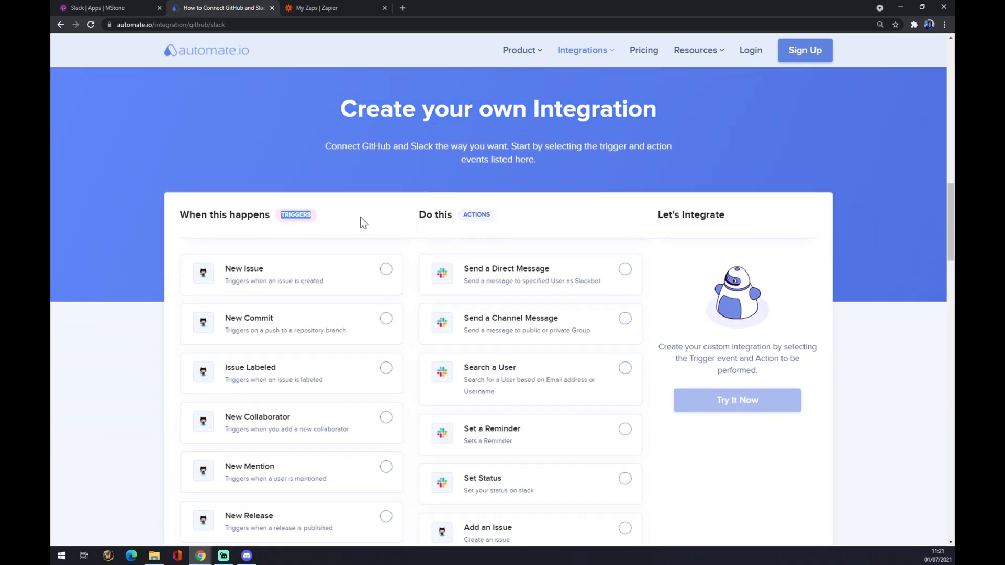
{"action": "scroll", "scroll_direction": "down", "scroll_amount": 3}
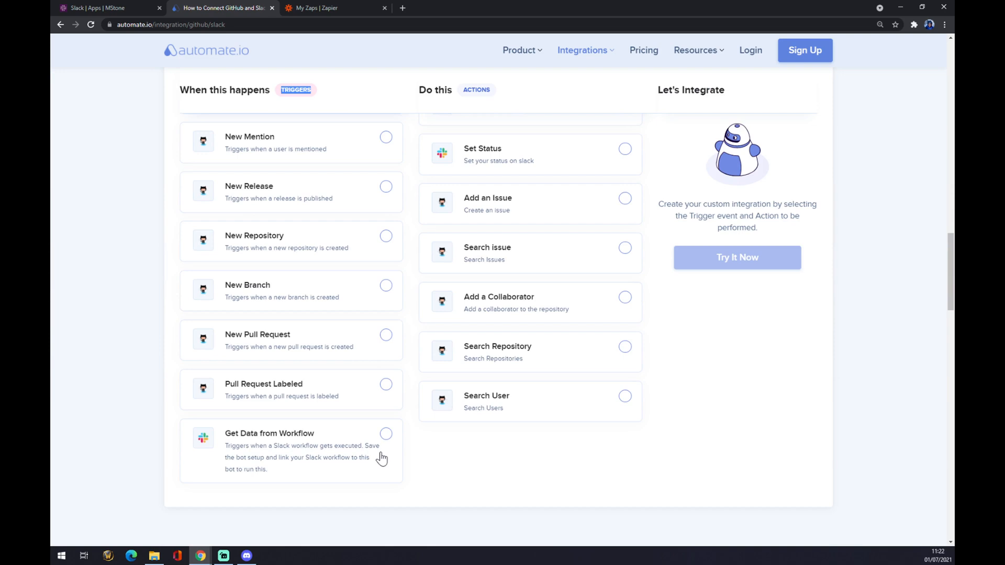
{"action": "left_click", "coordinate": [385, 433]}
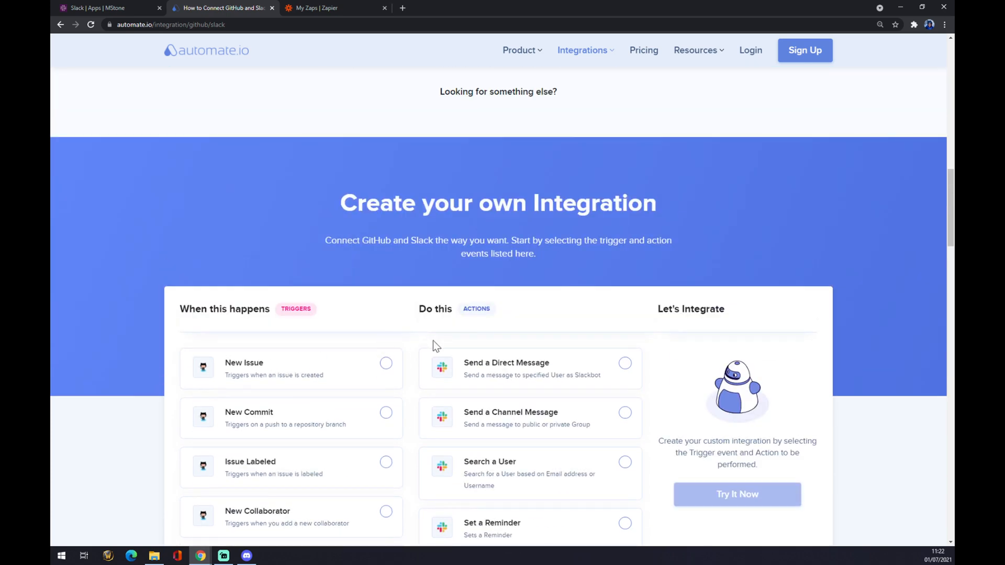
Choose Add an Issue as the custom integration's action.
{"action": "scroll", "scroll_direction": "down", "scroll_amount": 3}
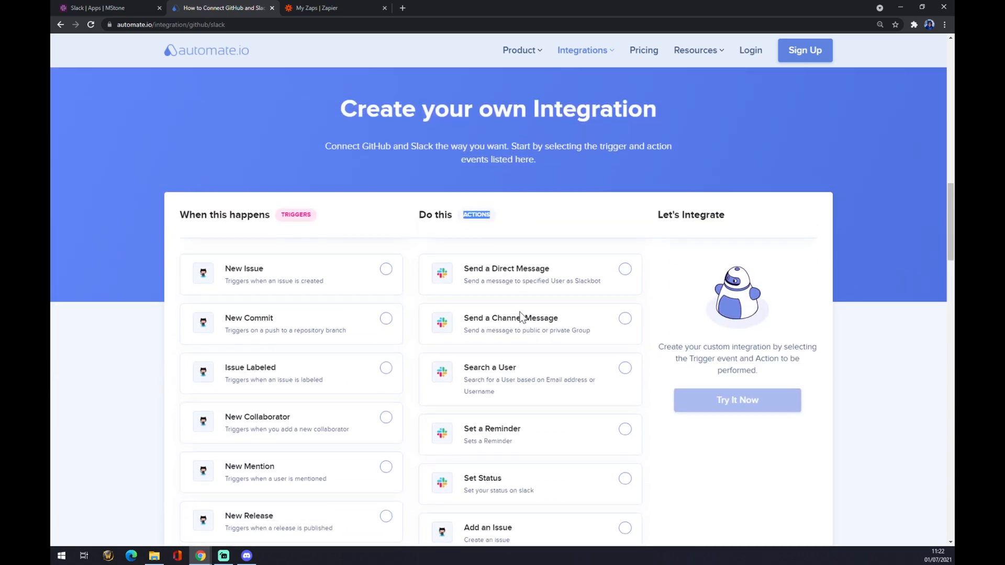
{"action": "scroll", "scroll_direction": "down", "scroll_amount": 3}
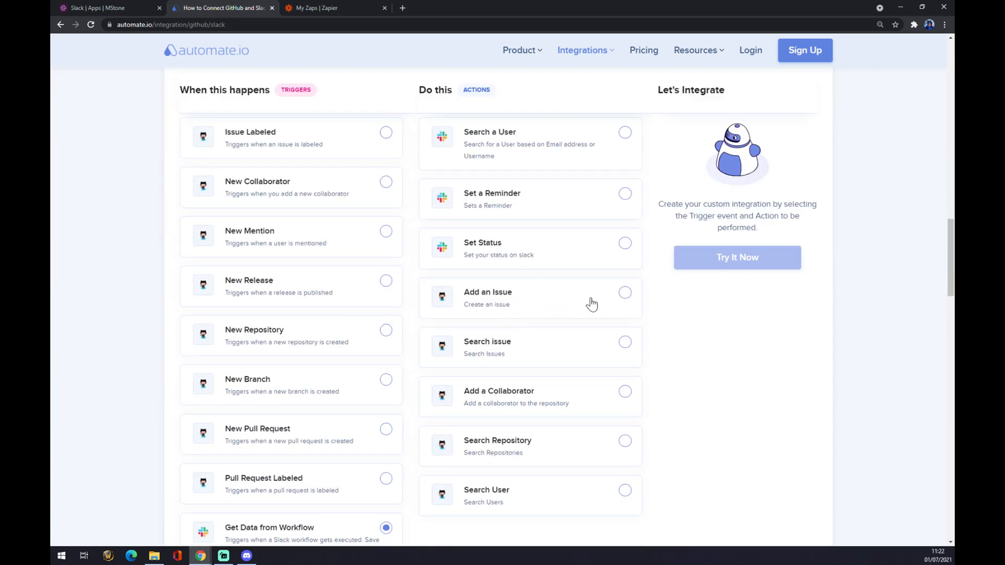
{"action": "left_click", "coordinate": [624, 293]}
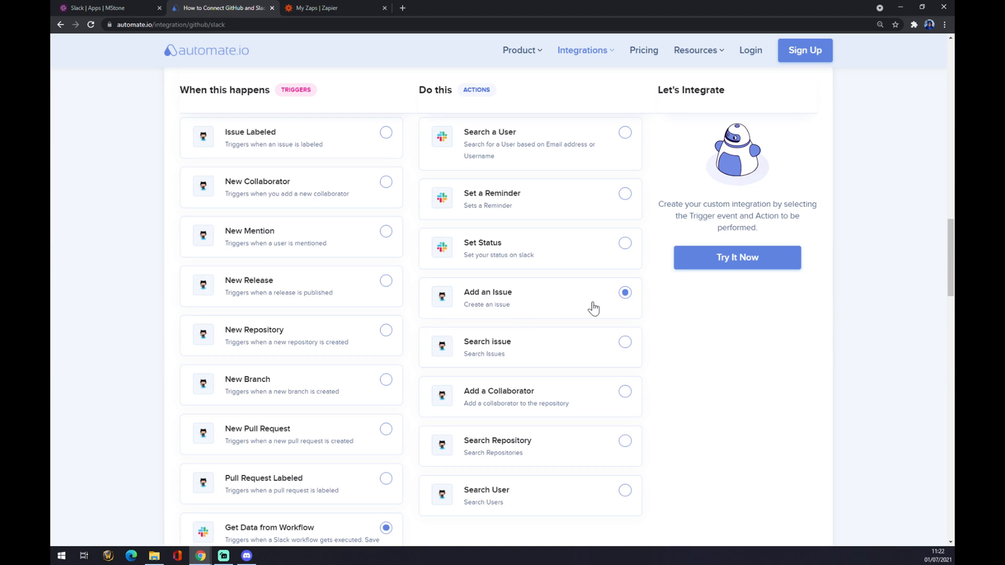
{"action": "mouse_move", "coordinate": [751, 266]}
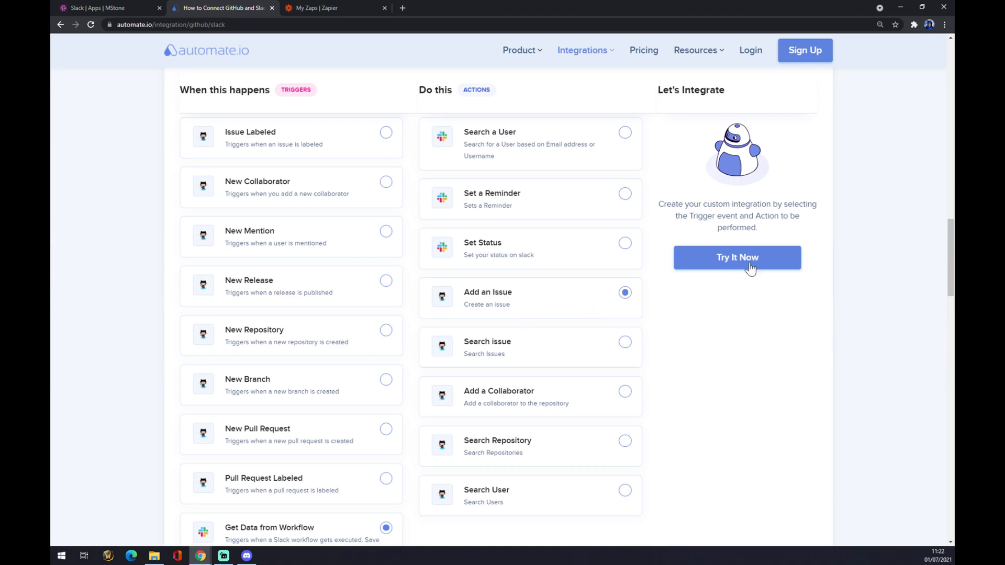
{"action": "mouse_move", "coordinate": [722, 353]}
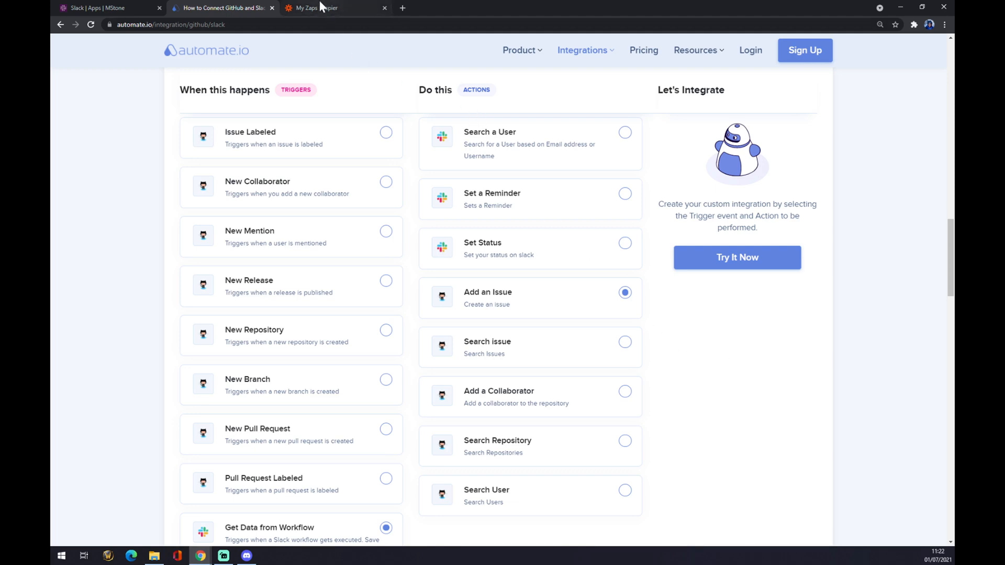
In Zapier, make a new zap and search the trigger apps for 'slack'.
{"action": "left_click", "coordinate": [319, 8]}
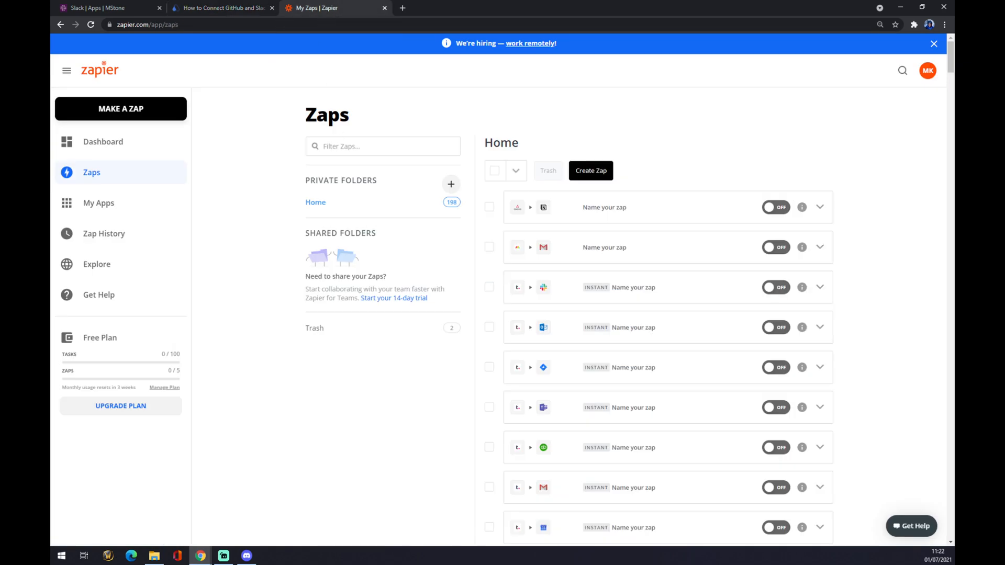
{"action": "mouse_move", "coordinate": [248, 144]}
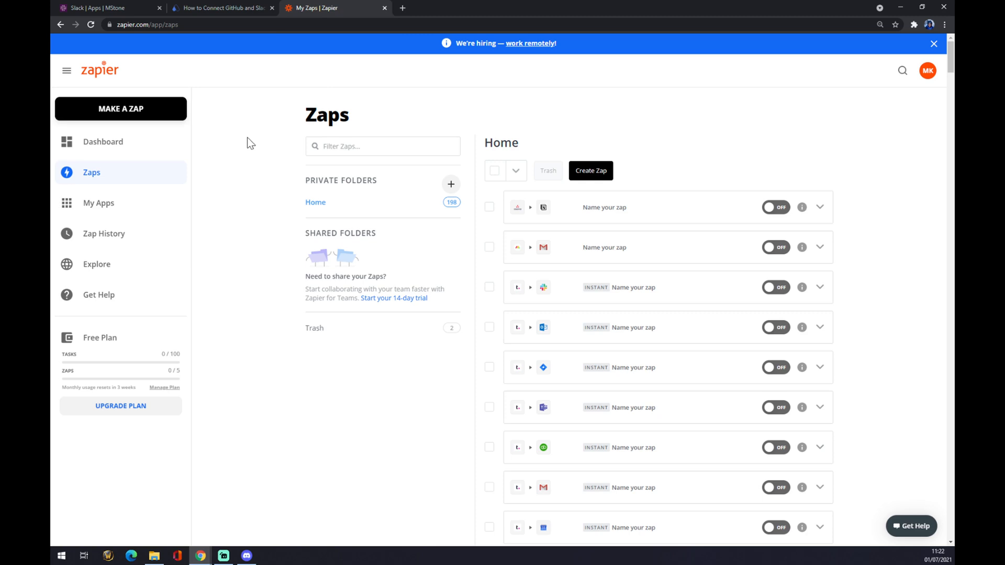
{"action": "mouse_move", "coordinate": [256, 153]}
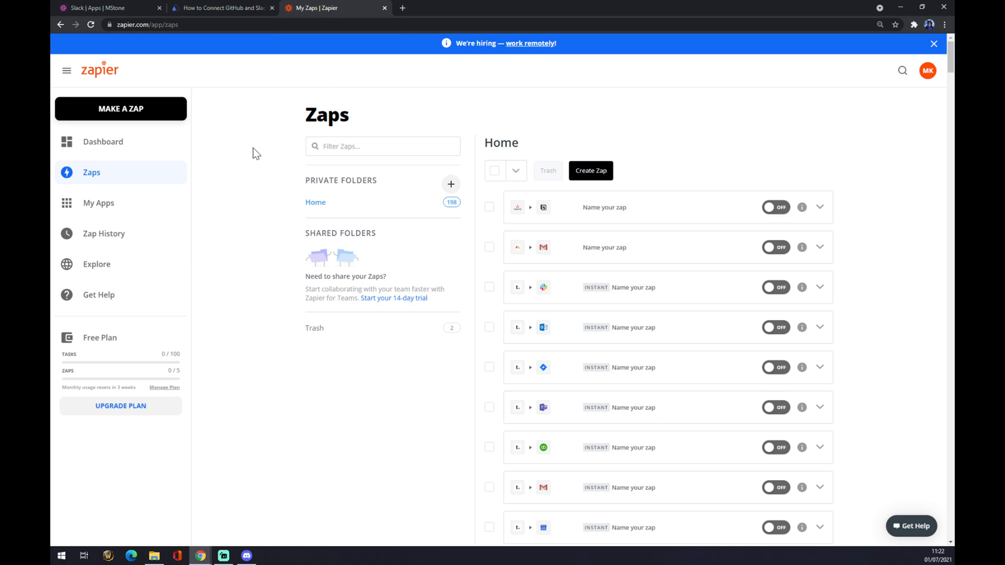
{"action": "mouse_move", "coordinate": [226, 174]}
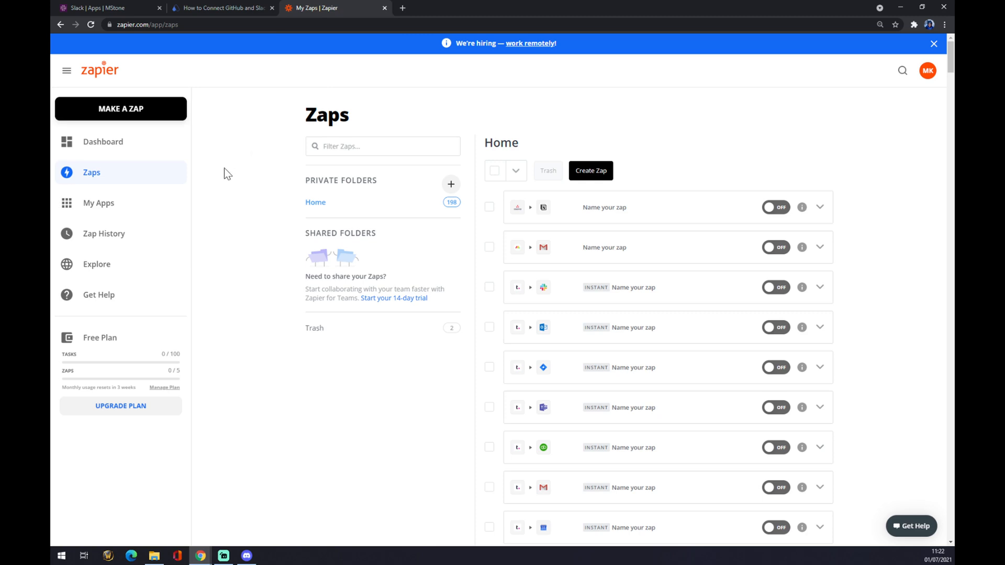
{"action": "mouse_move", "coordinate": [181, 124]}
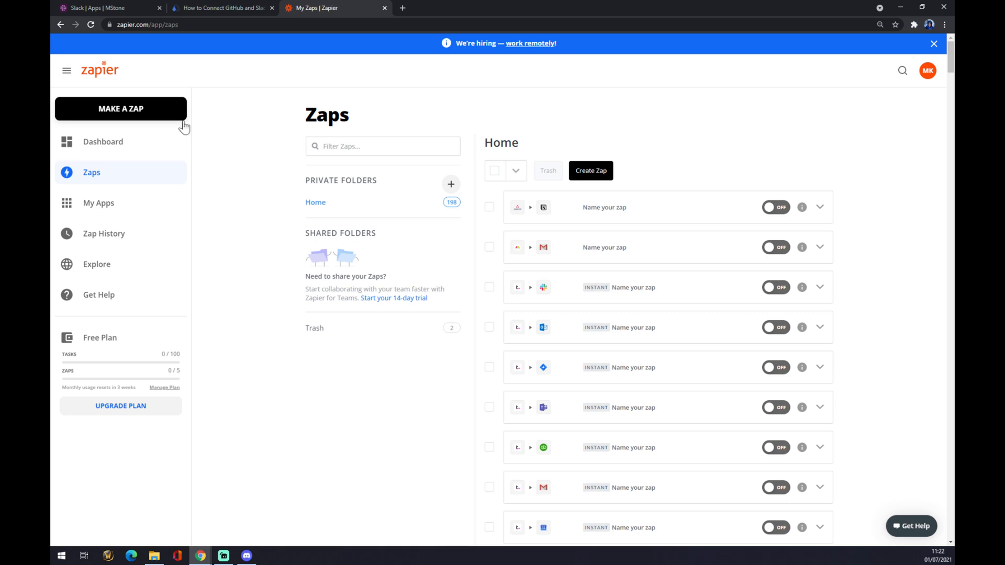
{"action": "mouse_move", "coordinate": [153, 116]}
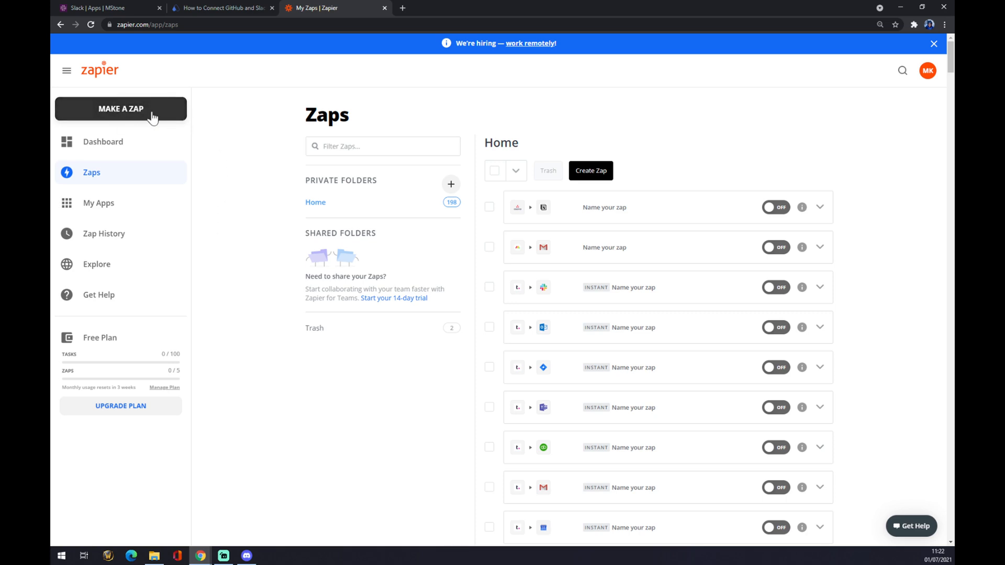
{"action": "mouse_move", "coordinate": [171, 121]}
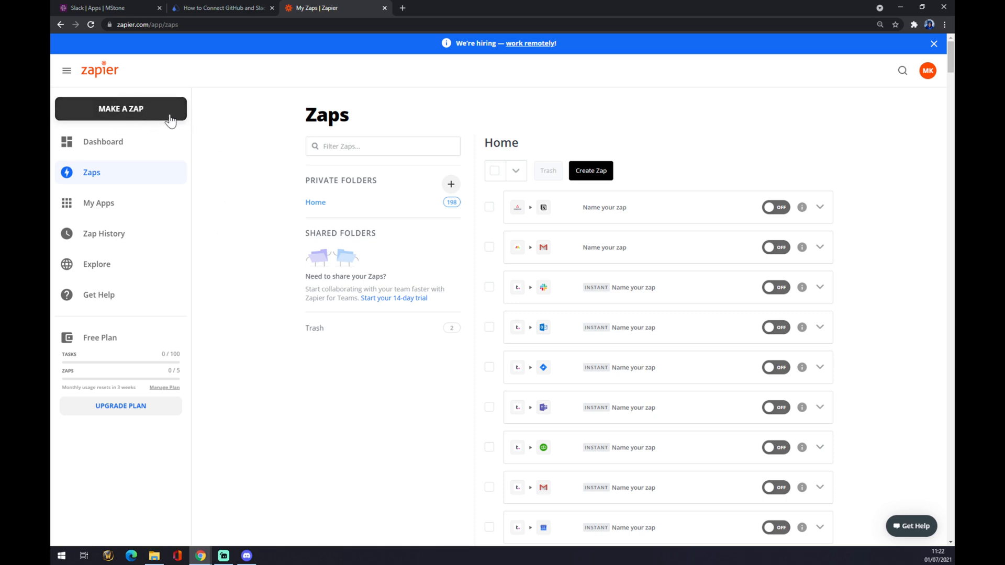
{"action": "left_click", "coordinate": [121, 109]}
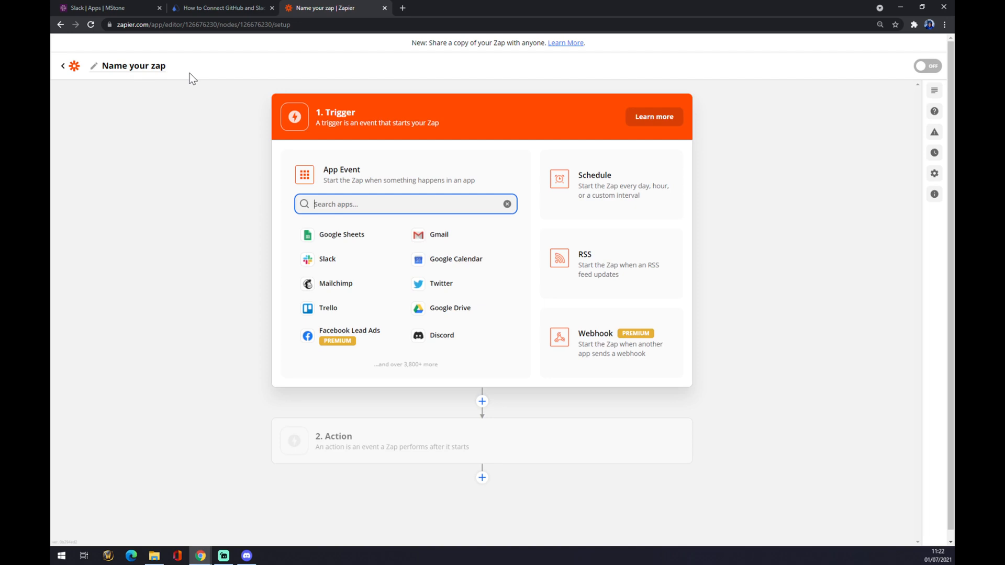
{"action": "mouse_move", "coordinate": [266, 121]}
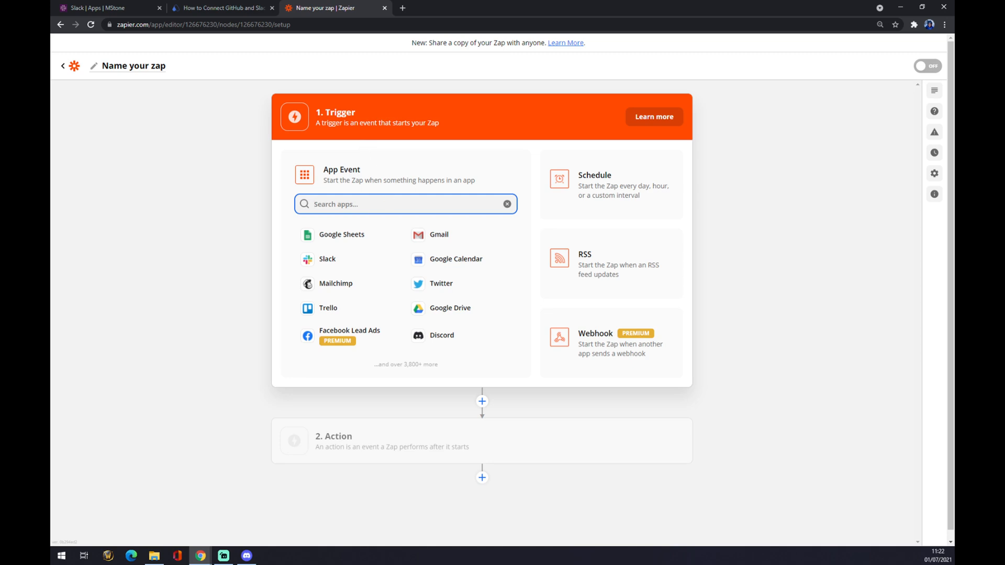
{"action": "type", "text": "slack"}
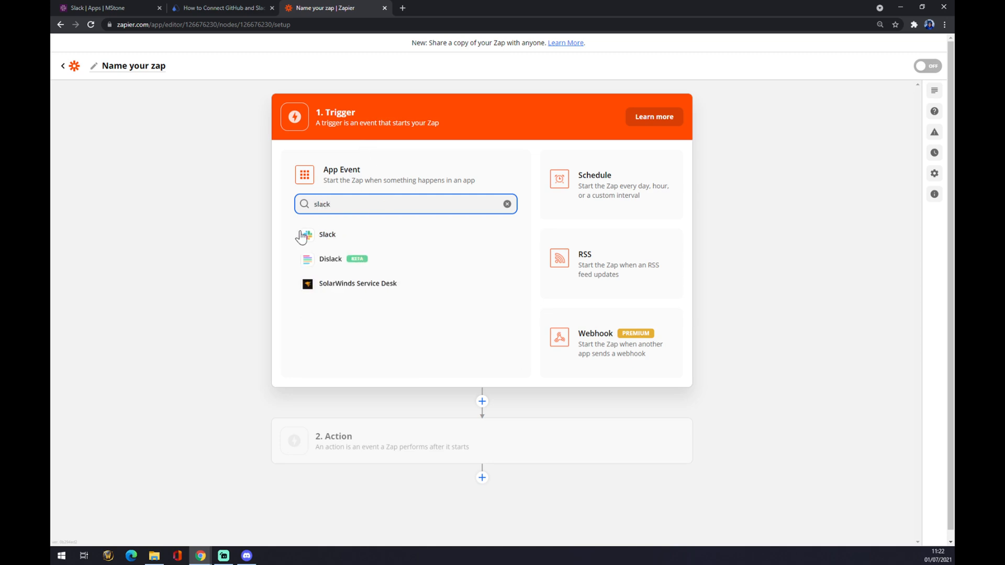
Set the trigger to Slack's New Public Message Posted Anywhere event.
{"action": "left_click", "coordinate": [326, 235]}
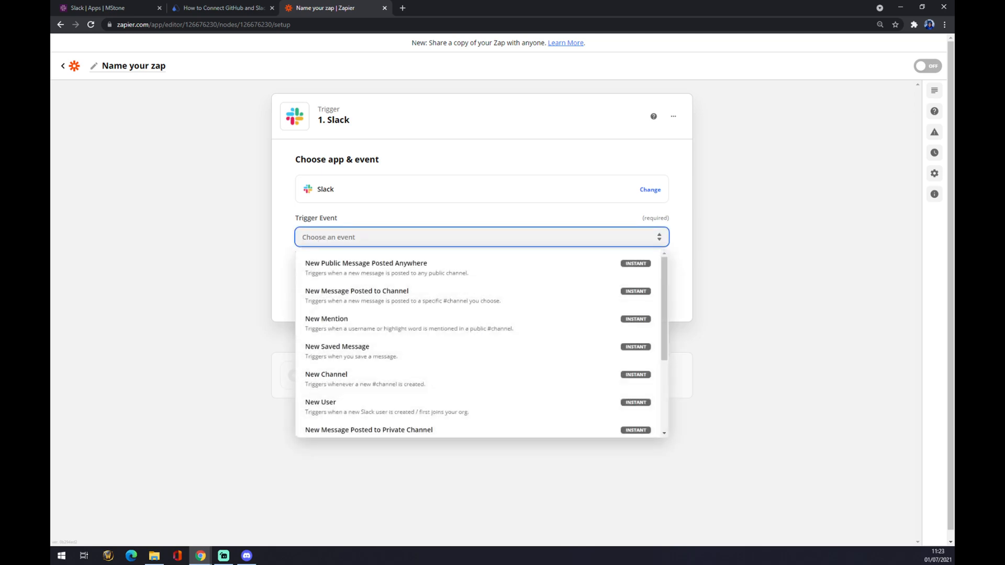
{"action": "mouse_move", "coordinate": [349, 279]}
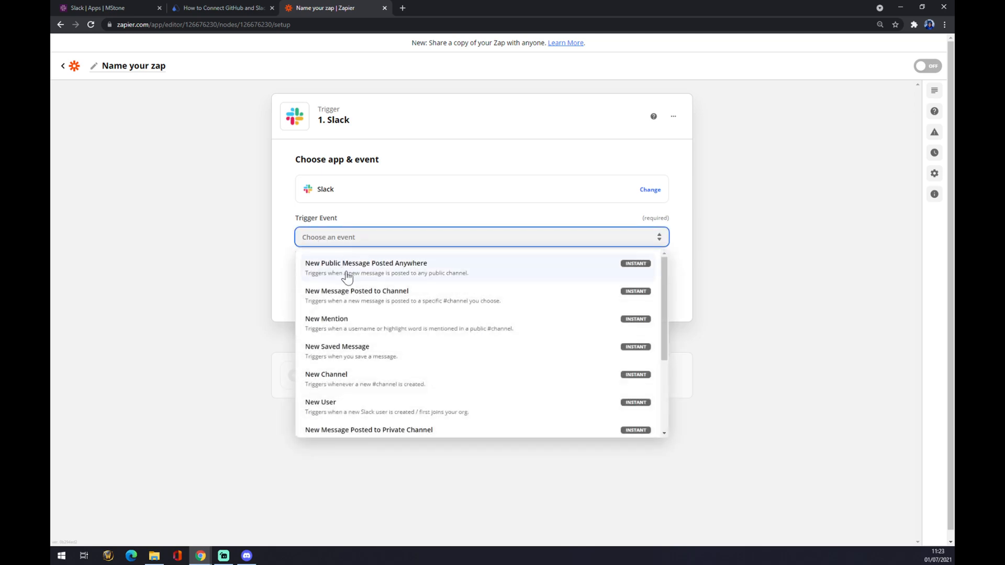
{"action": "left_click", "coordinate": [364, 267]}
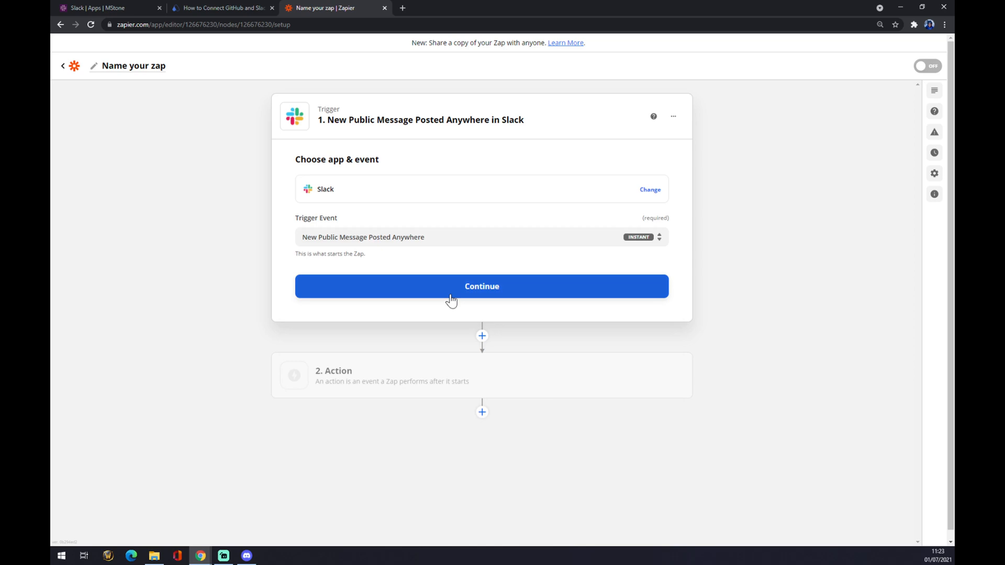
{"action": "left_click", "coordinate": [481, 285]}
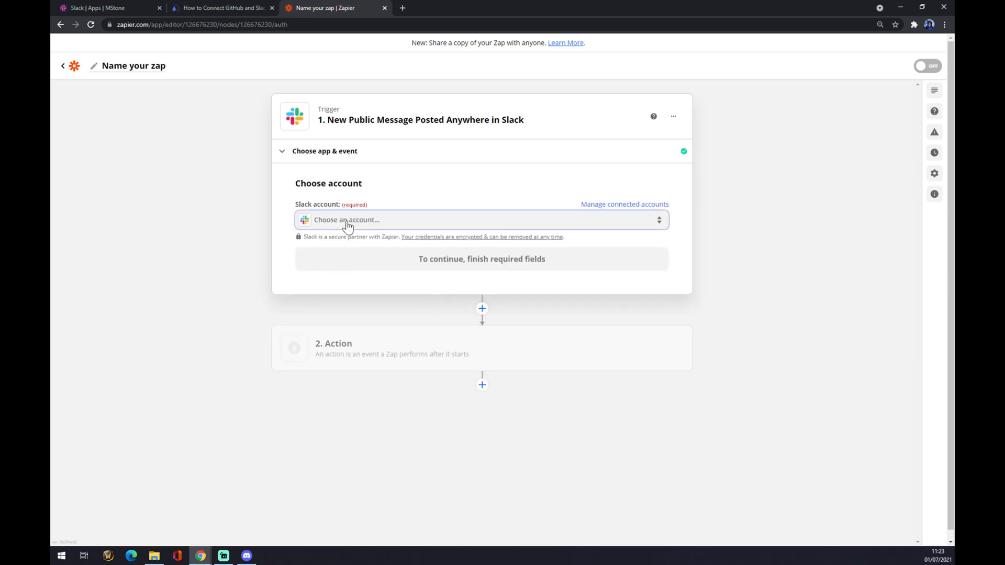
Use the connected Slack account and accept the trigger settings, reaching testing.
{"action": "left_click", "coordinate": [480, 220]}
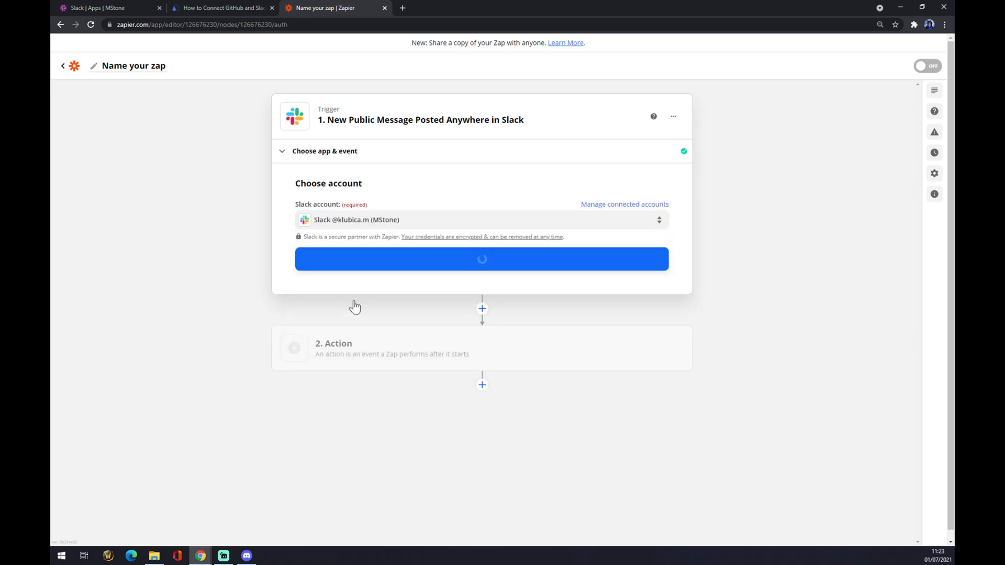
{"action": "left_click", "coordinate": [482, 260]}
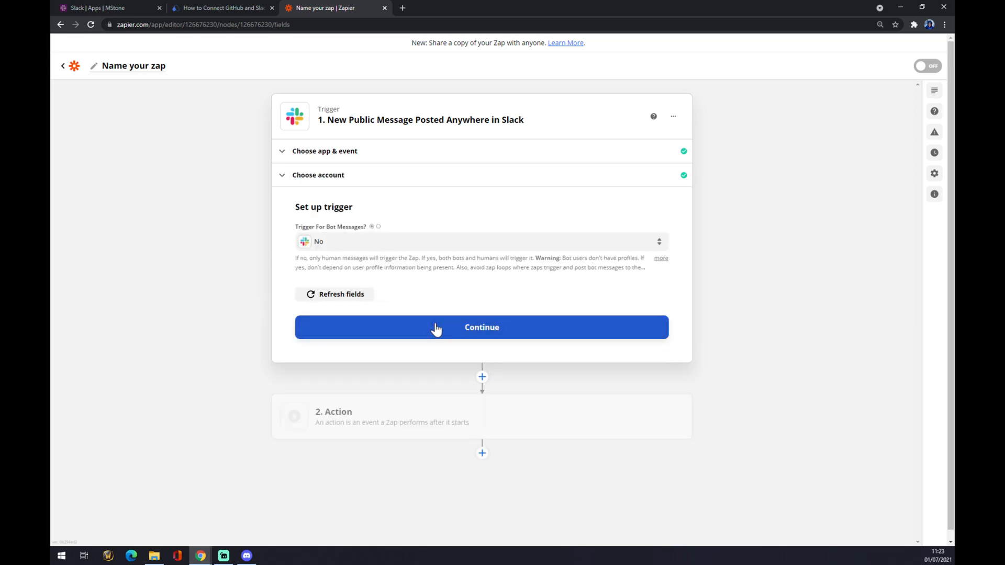
{"action": "left_click", "coordinate": [481, 326]}
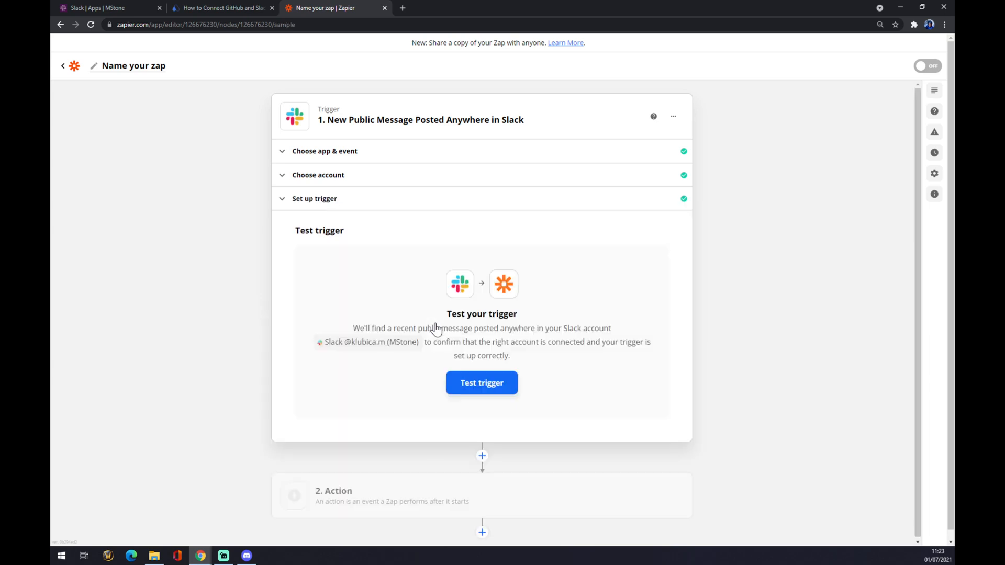
{"action": "mouse_move", "coordinate": [439, 300]}
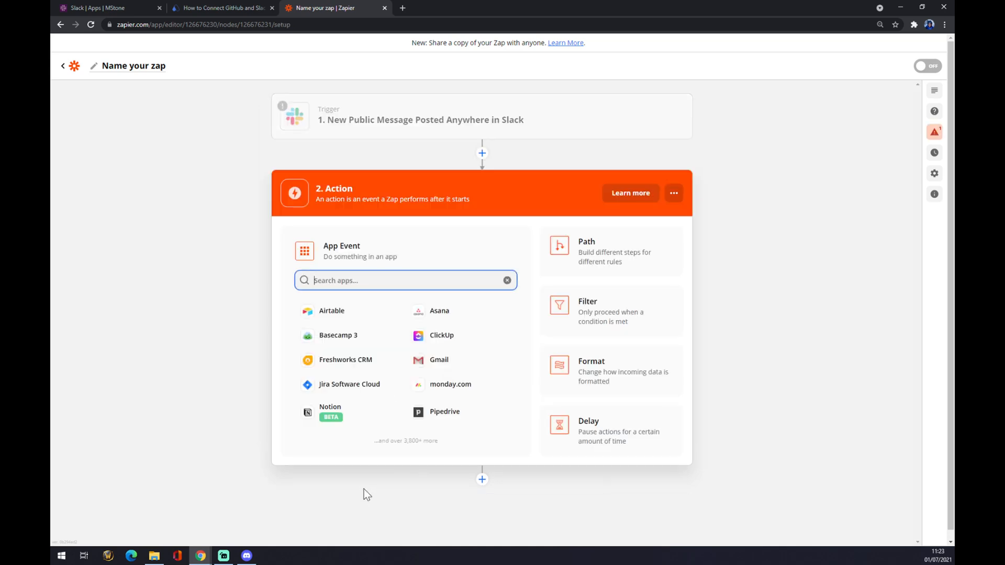
{"action": "mouse_move", "coordinate": [375, 471]}
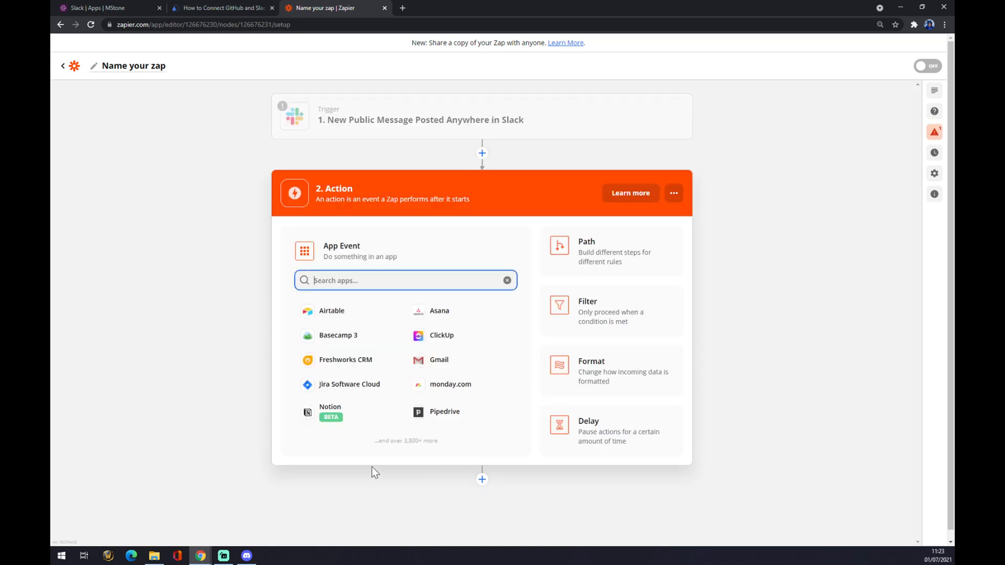
Make the action GitHub's Create Issue event, pending GitHub sign-in.
{"action": "type", "text": "github"}
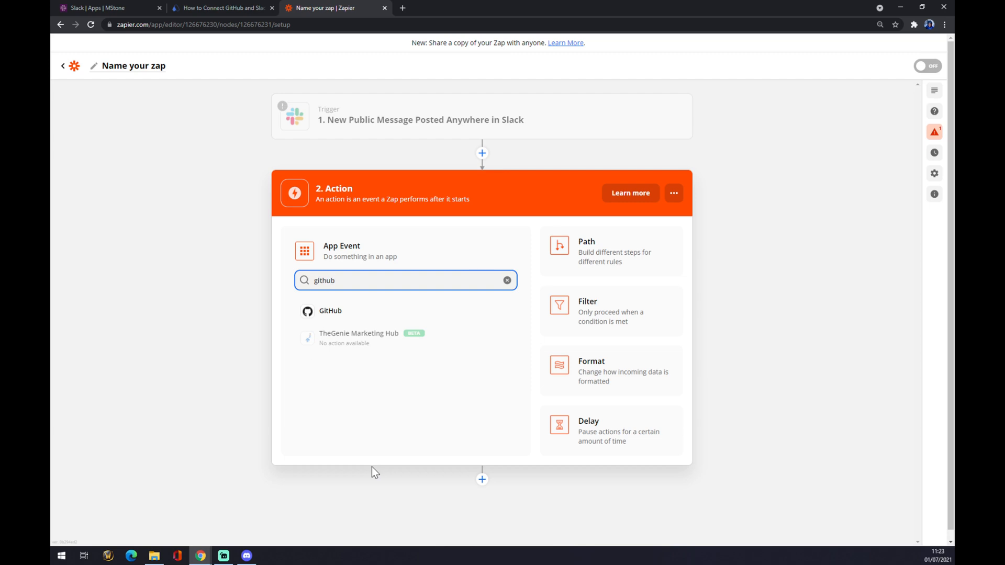
{"action": "left_click", "coordinate": [329, 311]}
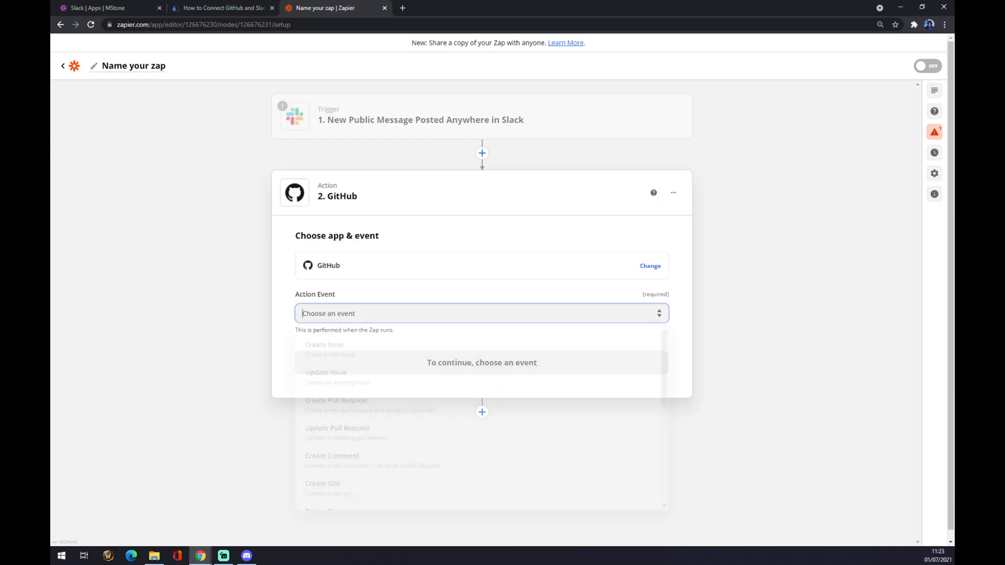
{"action": "left_click", "coordinate": [324, 345]}
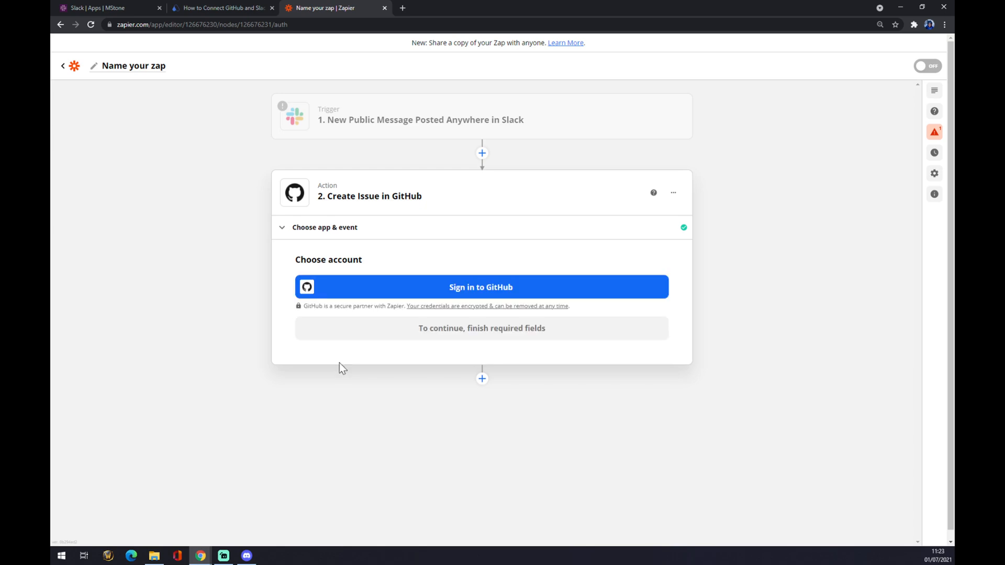
{"action": "mouse_move", "coordinate": [383, 356]}
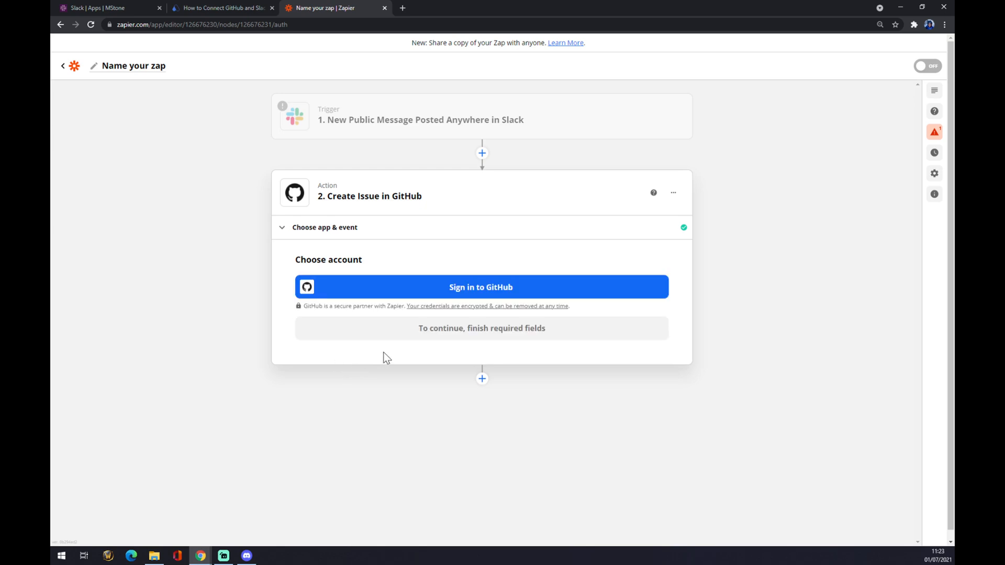